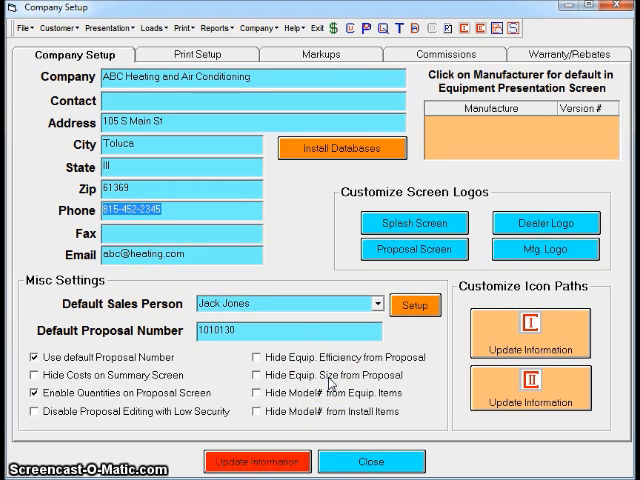
pyautogui.moveTo(240, 384)
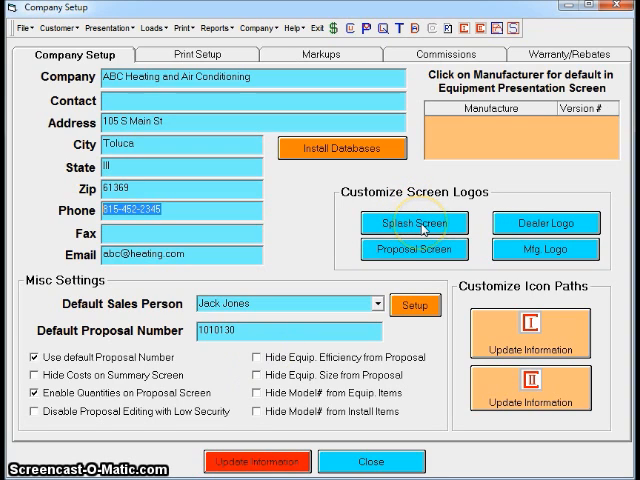
pyautogui.moveTo(416, 224)
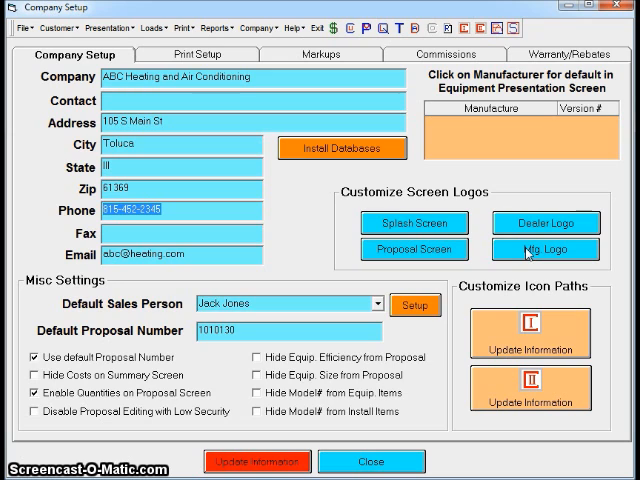
# - Review the proposal print settings: custom heading, 30 days accepted and company benefits lists
pyautogui.click(208, 54)
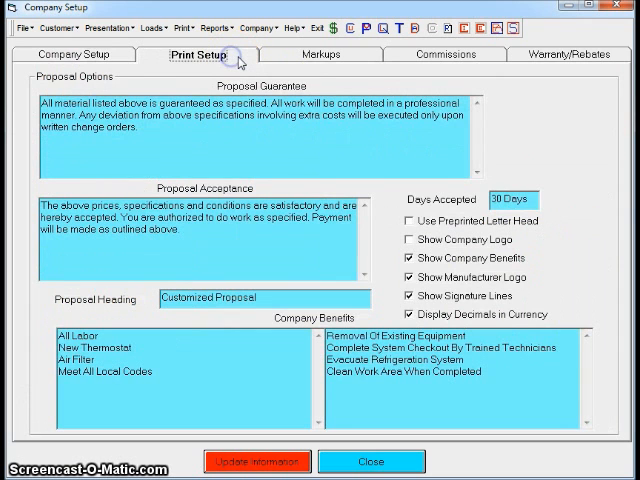
pyautogui.moveTo(232, 58)
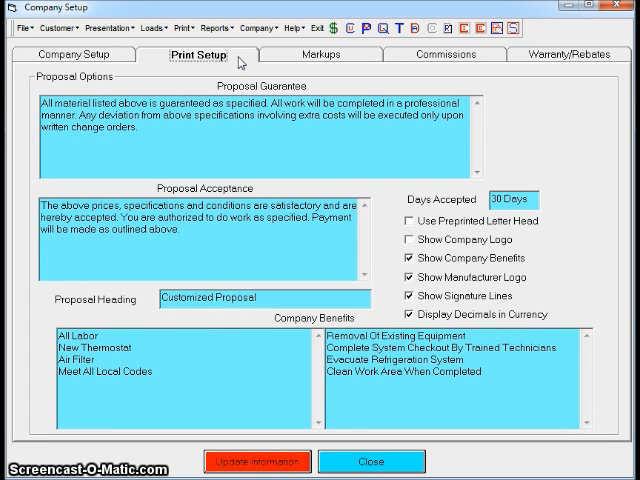
pyautogui.moveTo(252, 378)
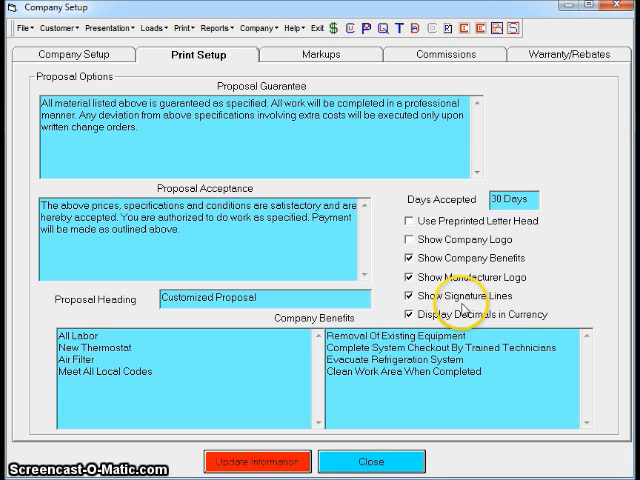
# - Review material multipliers, 35% gross margins and labor rates $38, $25, $22, checking the tax rates editor
pyautogui.click(322, 54)
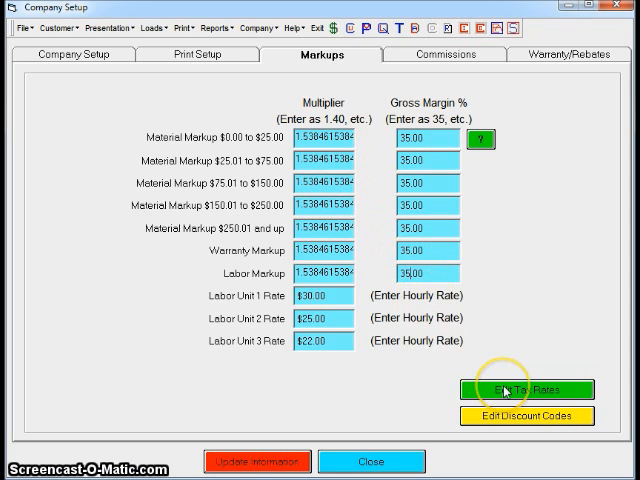
pyautogui.click(528, 390)
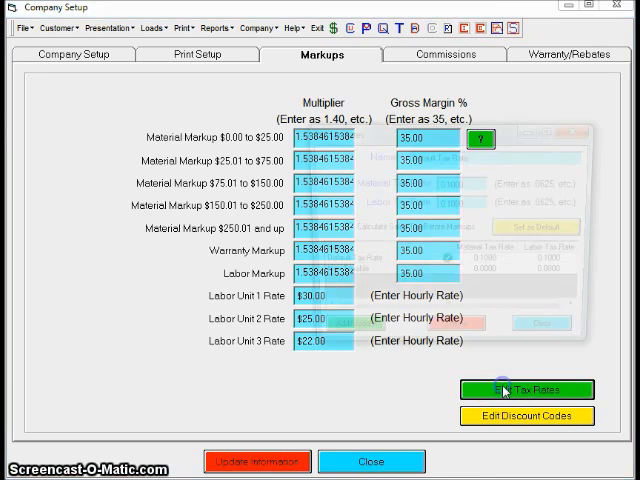
pyautogui.click(528, 390)
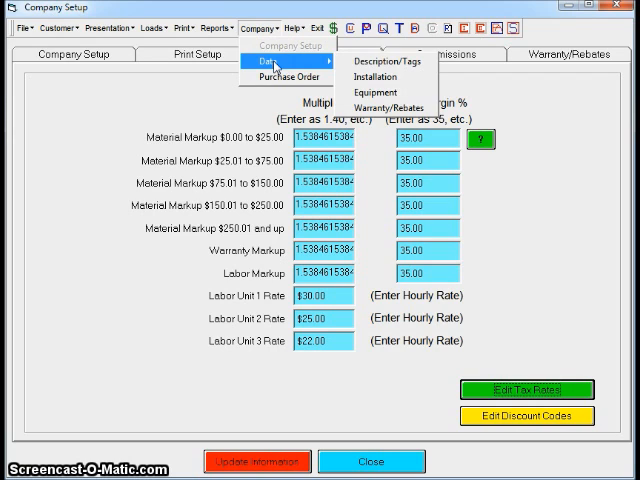
pyautogui.moveTo(384, 78)
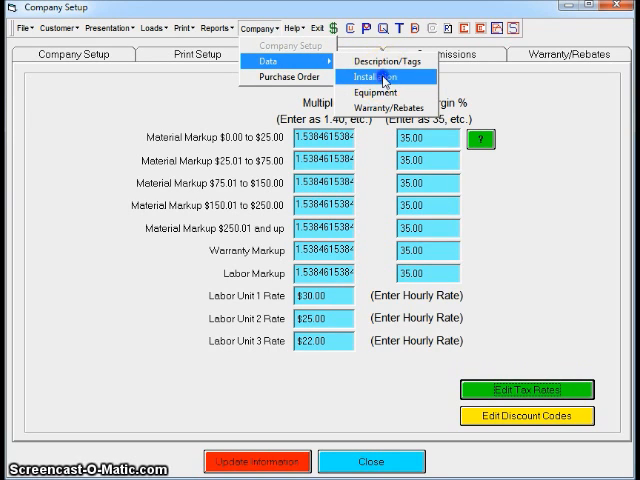
# - Bring up Installation Data Entry listing the Custom Fit Air Conditioning Cover at 81.88
pyautogui.click(376, 76)
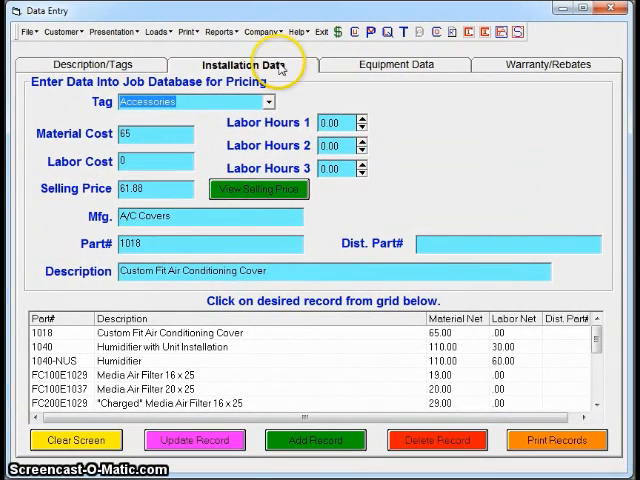
pyautogui.moveTo(396, 72)
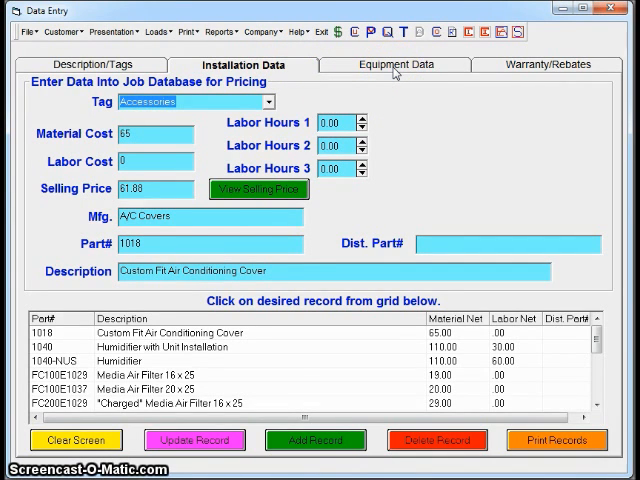
# - Show air conditioner equipment records, reviewing the XLI16 at $1750.00 cost and $3850.00 selling price
pyautogui.click(394, 64)
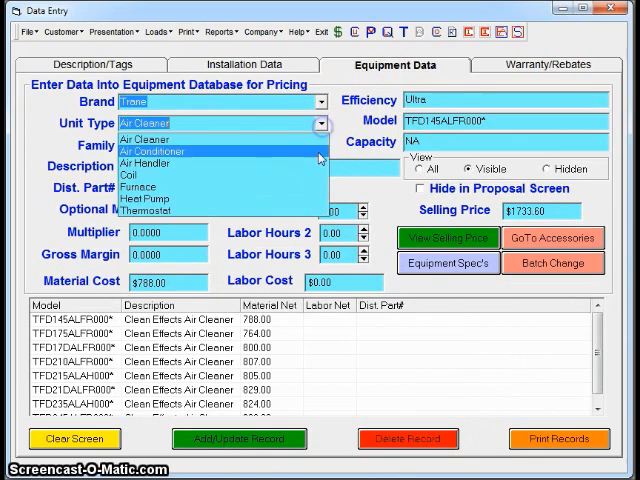
pyautogui.click(150, 150)
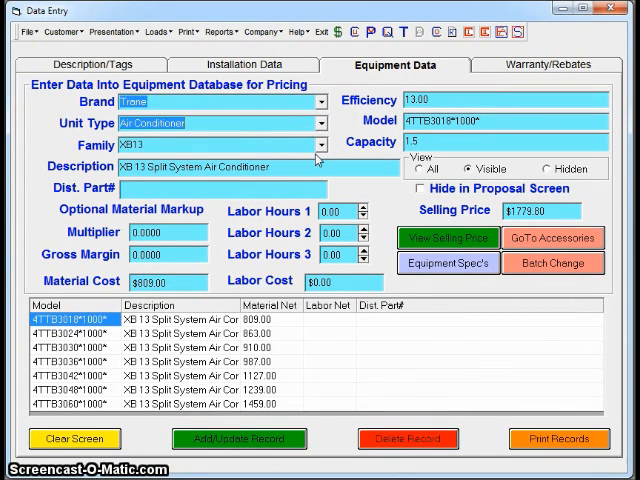
pyautogui.moveTo(318, 160)
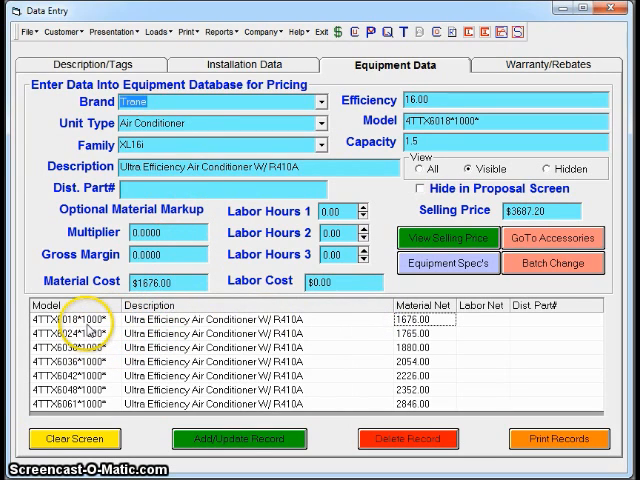
pyautogui.moveTo(224, 356)
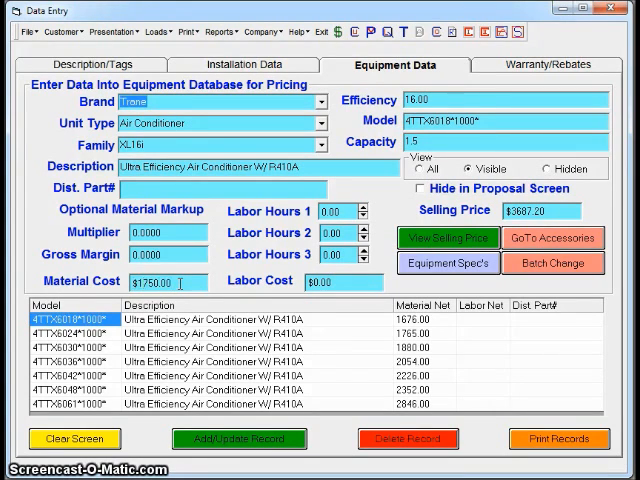
pyautogui.click(240, 440)
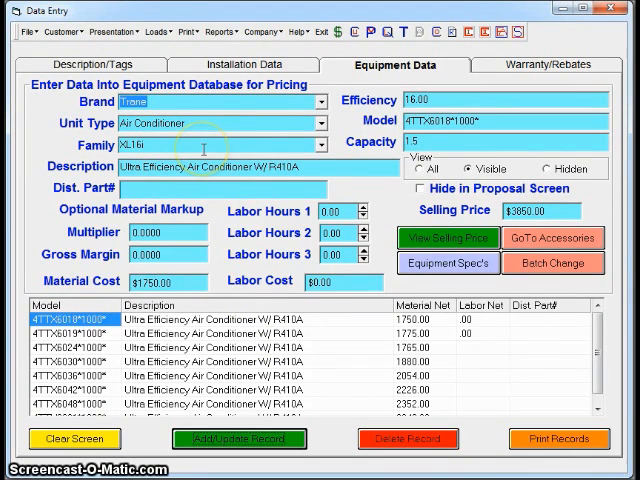
pyautogui.moveTo(200, 144)
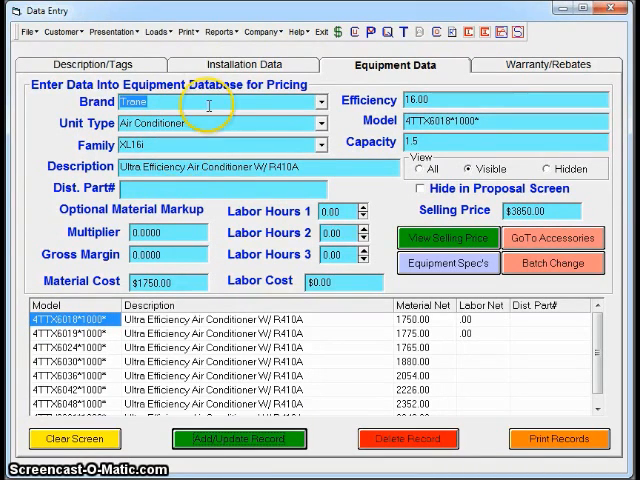
# - Return to the installation pad records and clear the entry form for a new pad
pyautogui.click(242, 64)
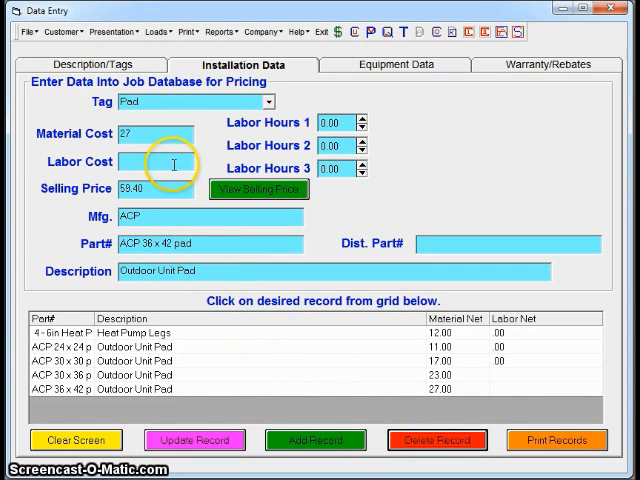
pyautogui.moveTo(222, 346)
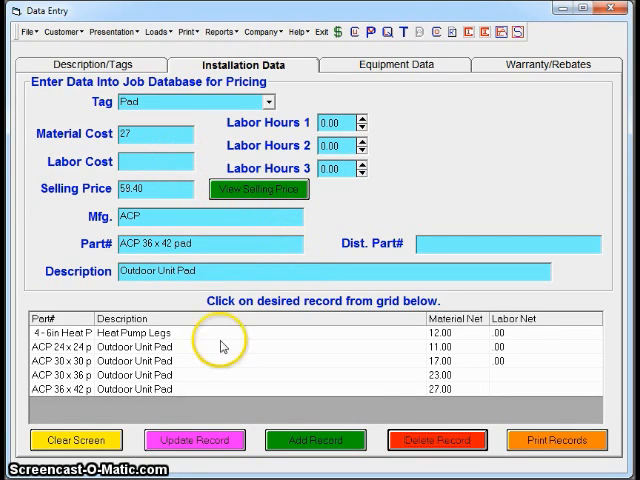
pyautogui.click(76, 440)
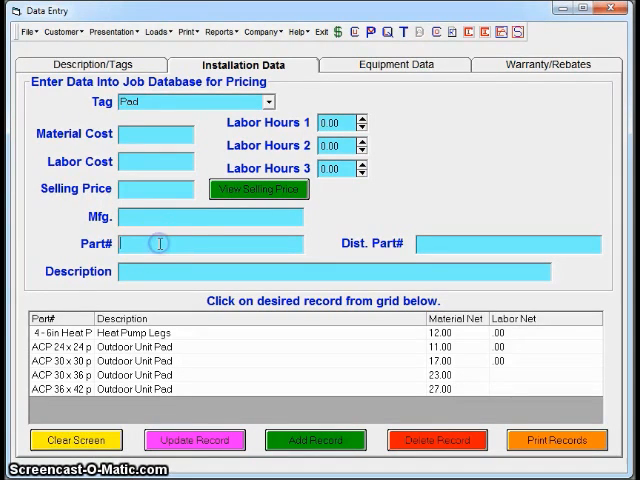
# - Enter part TESTPAD1, description 'Condenser Pad 30 x 36' and material cost 57.50
pyautogui.write('TESTPAD1')
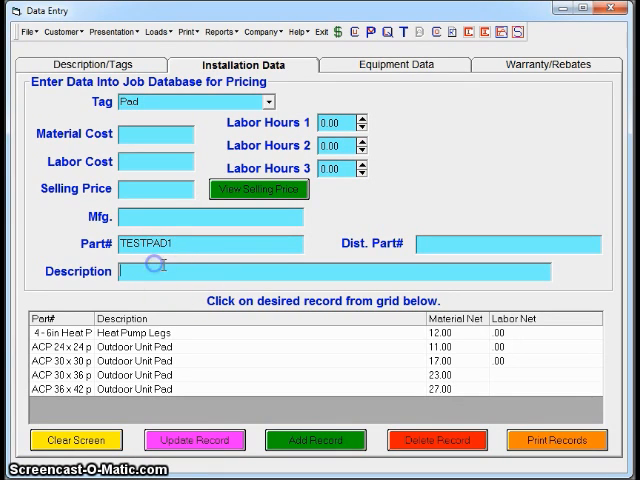
pyautogui.write('Condenser Pad 30 x 36')
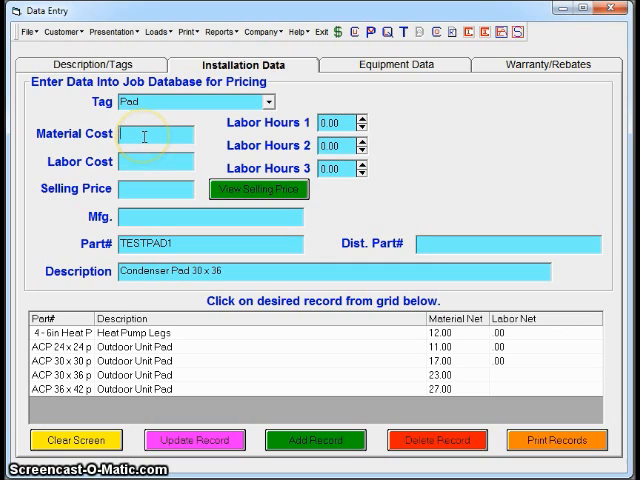
pyautogui.write('57.50')
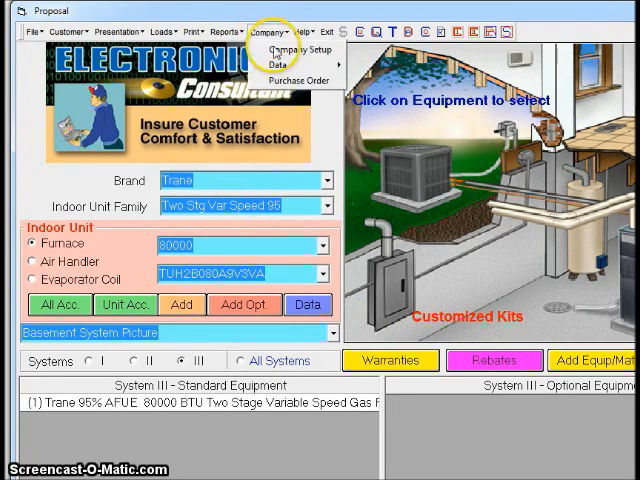
# - View the warranty then rebate databases, then the Clean Effects Air Cleaner equipment records at 1733.60
pyautogui.click(288, 64)
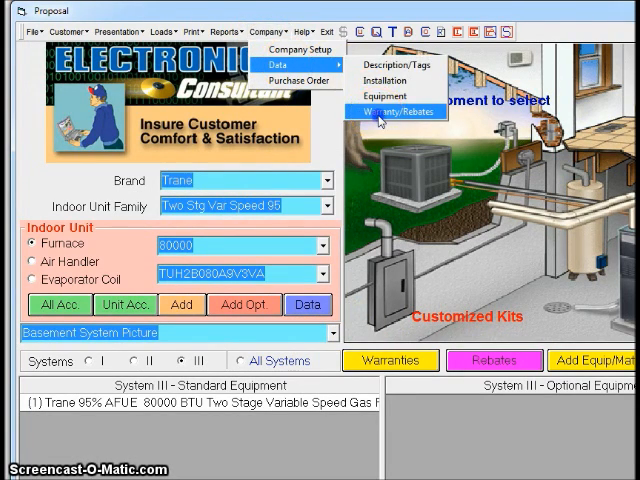
pyautogui.click(390, 112)
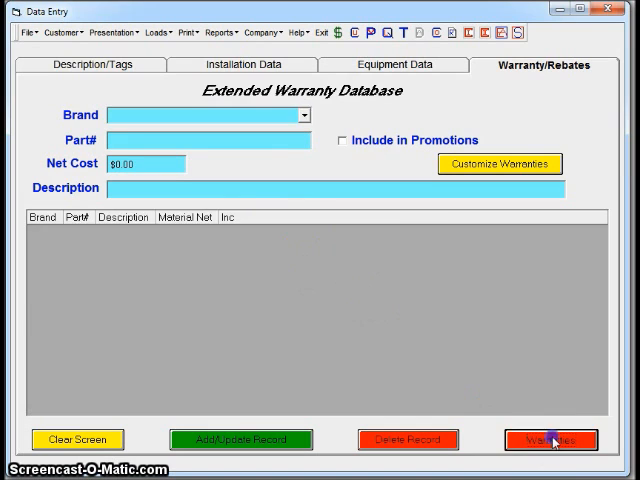
pyautogui.click(550, 440)
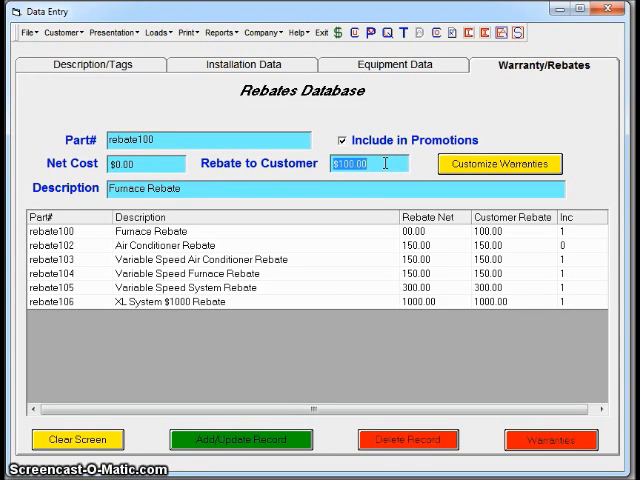
pyautogui.click(392, 64)
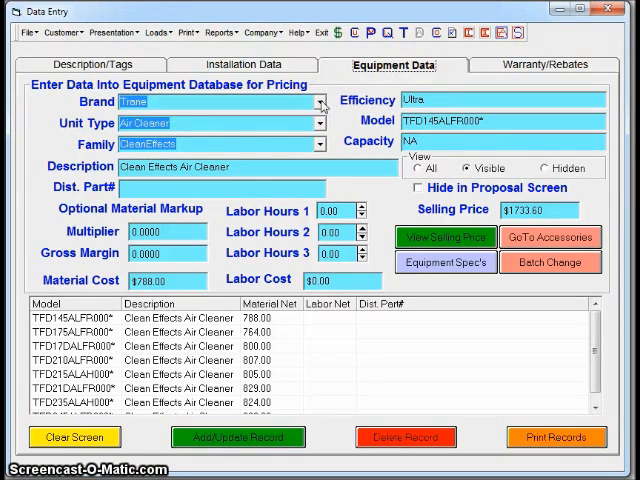
# - Review Company Setup markups: multipliers of 2, 50.00 gross margins and labor rates $30, $25, $22
pyautogui.click(264, 32)
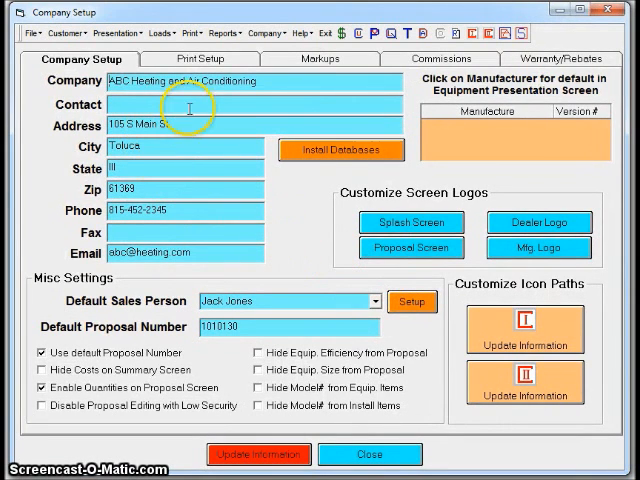
pyautogui.click(320, 58)
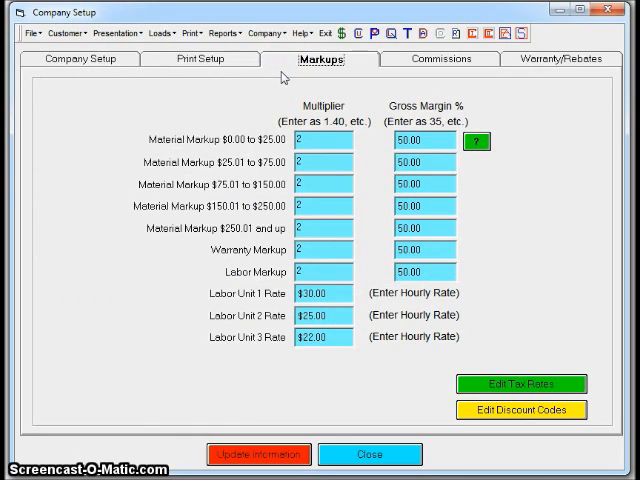
pyautogui.click(266, 32)
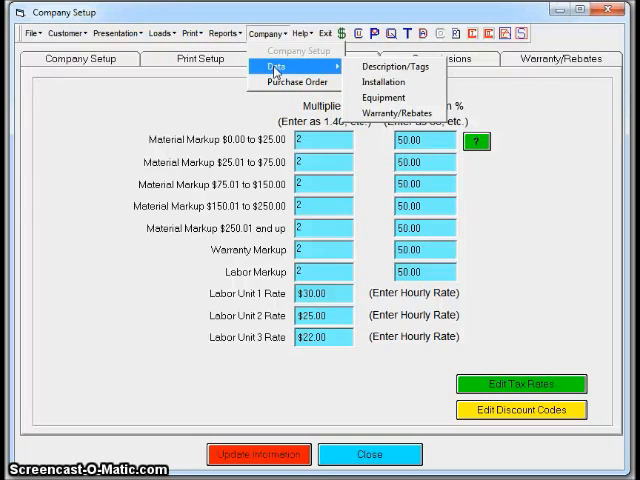
pyautogui.click(320, 58)
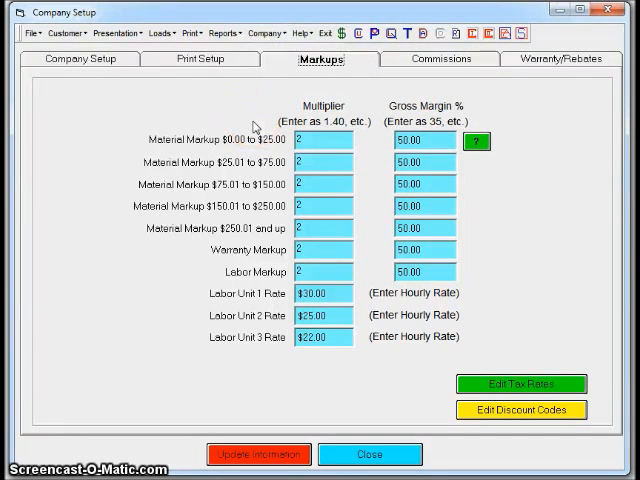